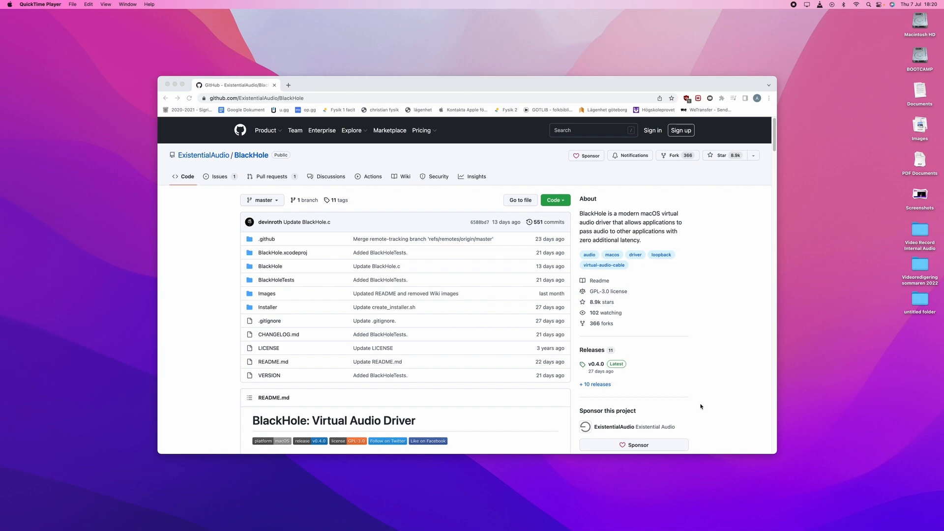
pyautogui.moveTo(617, 381)
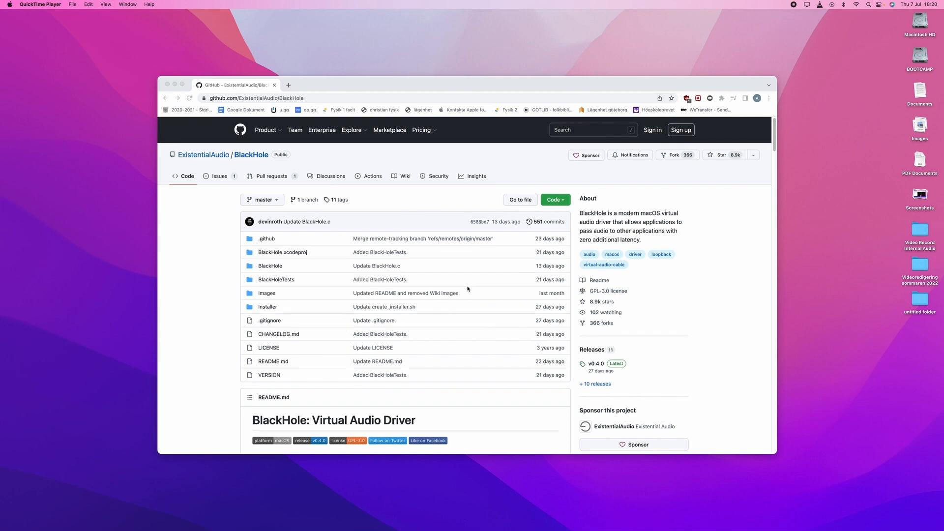
# Step: Follow the README's 'Download Installer' link to the Existential Audio BlackHole page
pyautogui.scroll(-3)
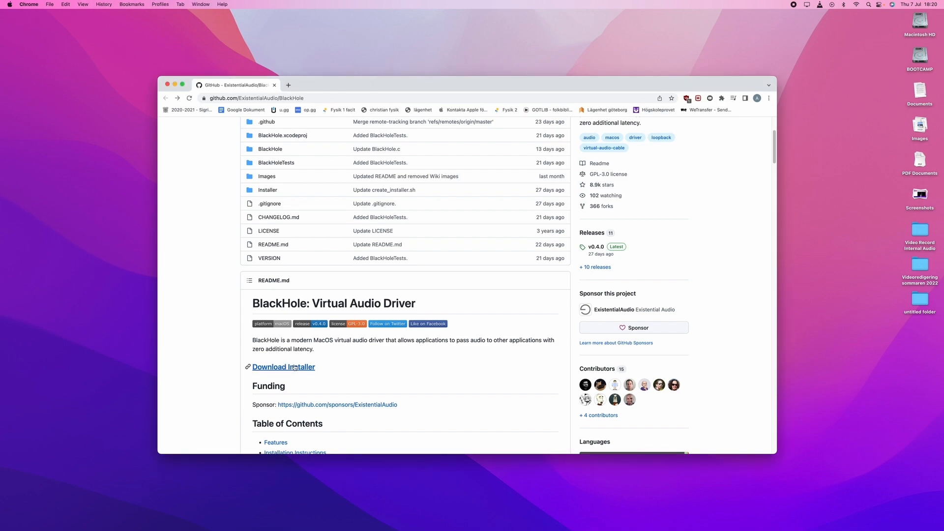
pyautogui.click(283, 367)
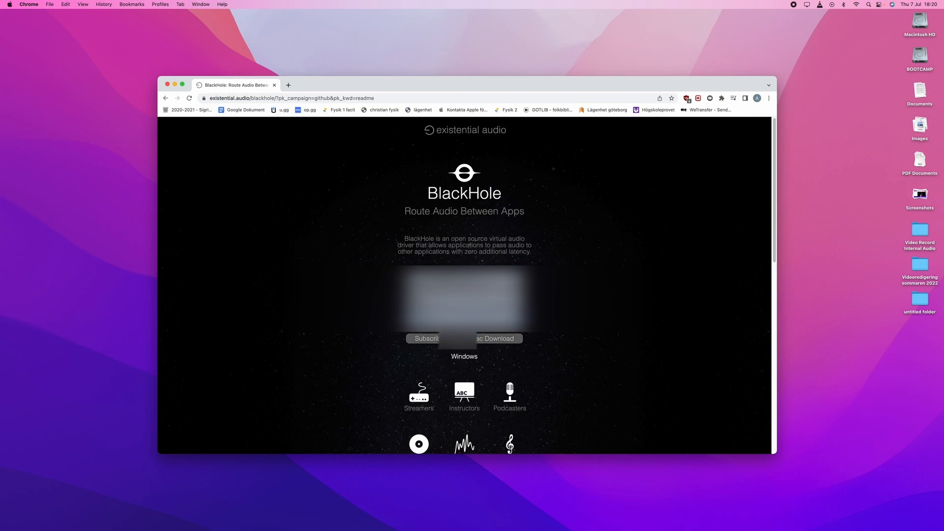
# Step: Submit the 'Subscribe for Free Mac Download' form for BlackHole
pyautogui.click(189, 98)
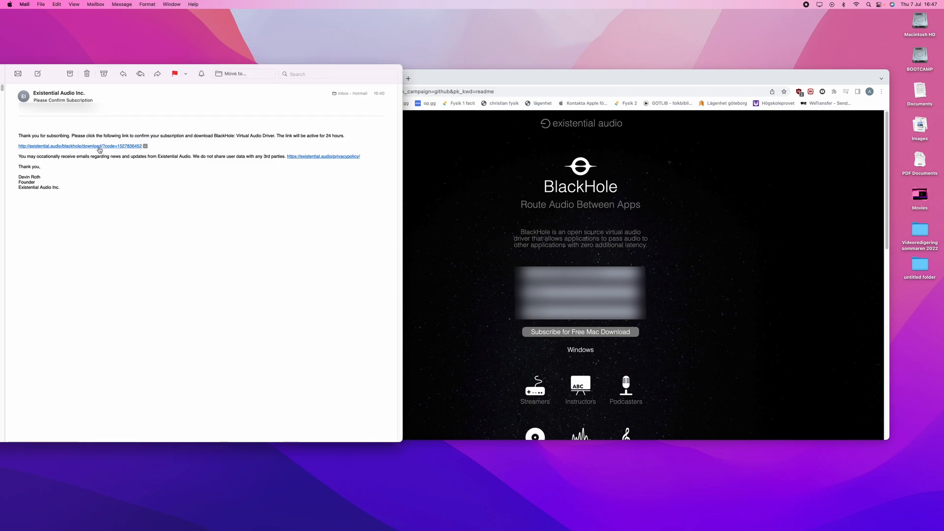
# Step: Download BlackHole 16ch v0.4.0 from the email's link and launch the downloaded .pkg installer
pyautogui.click(81, 146)
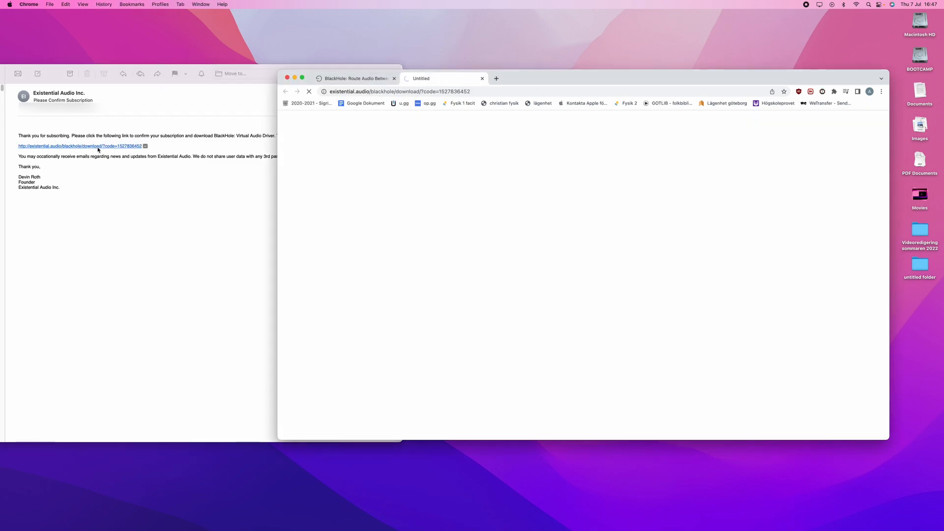
pyautogui.click(80, 145)
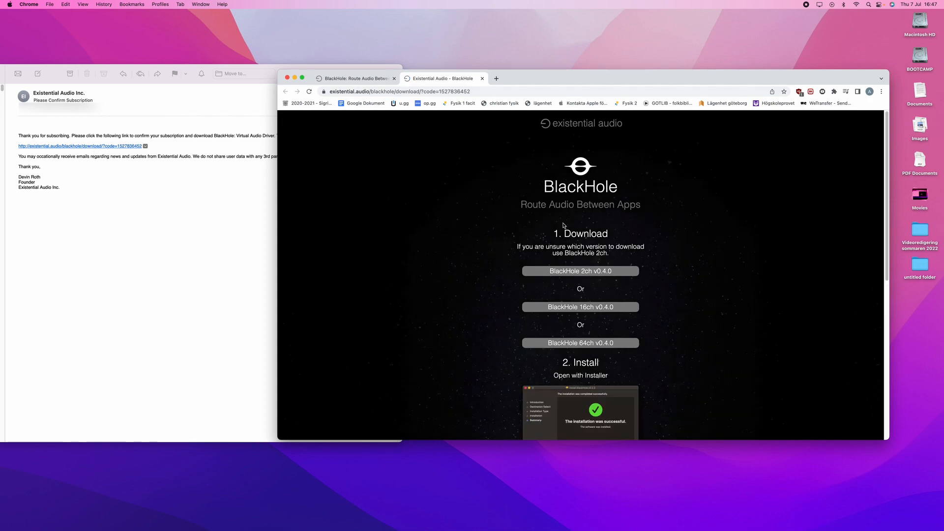
pyautogui.moveTo(580, 316)
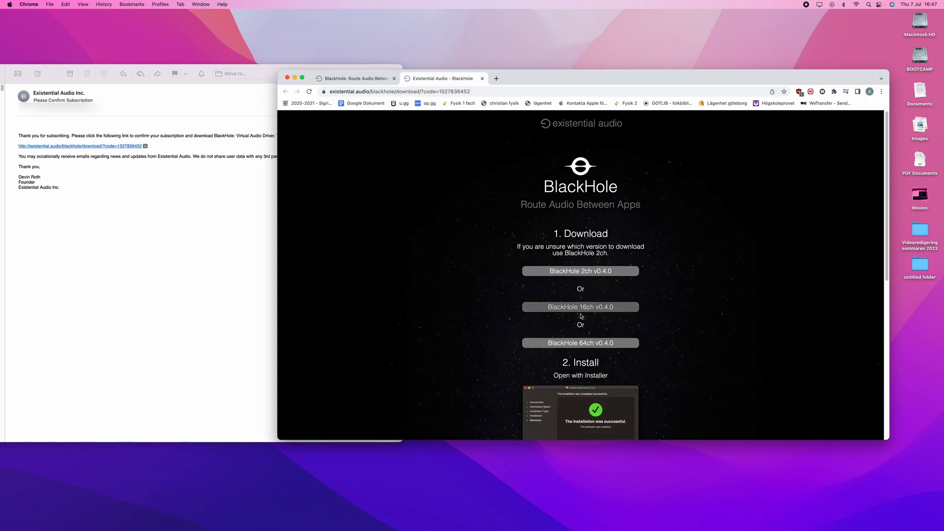
pyautogui.moveTo(634, 338)
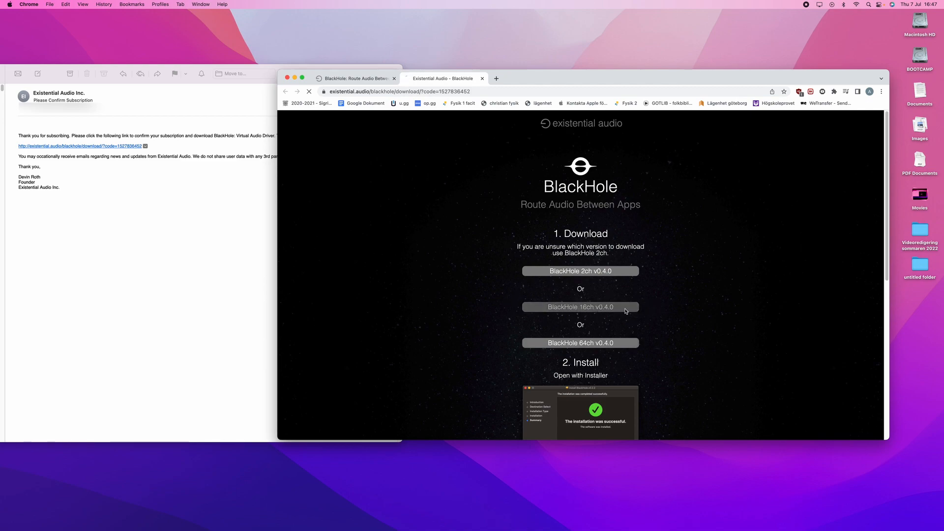
pyautogui.click(581, 307)
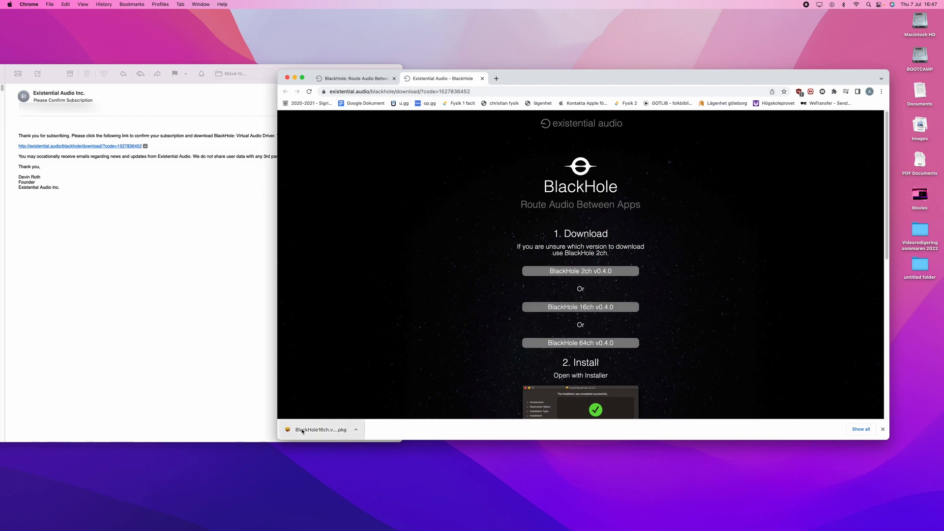
pyautogui.click(321, 430)
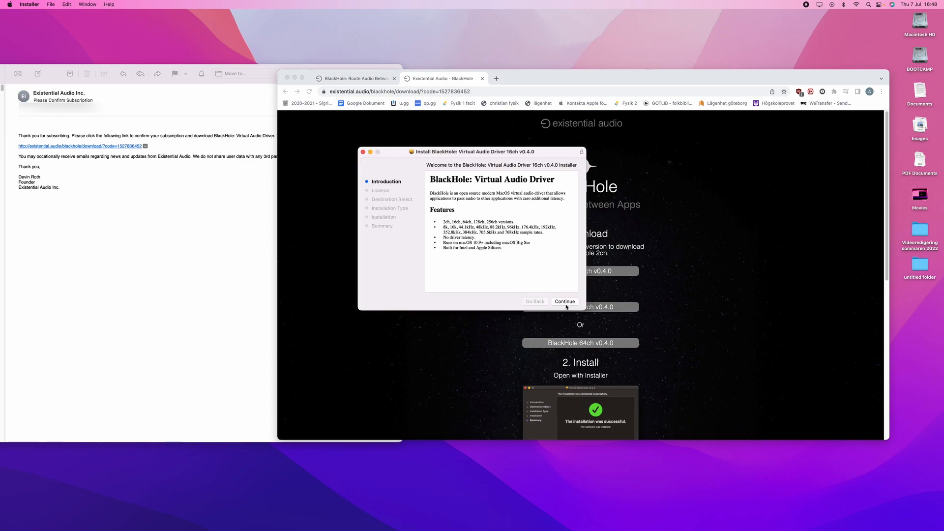
# Step: Install BlackHole 16ch v0.4.0 on Macintosh HD, then close the installer and move the package to the Bin
pyautogui.click(563, 301)
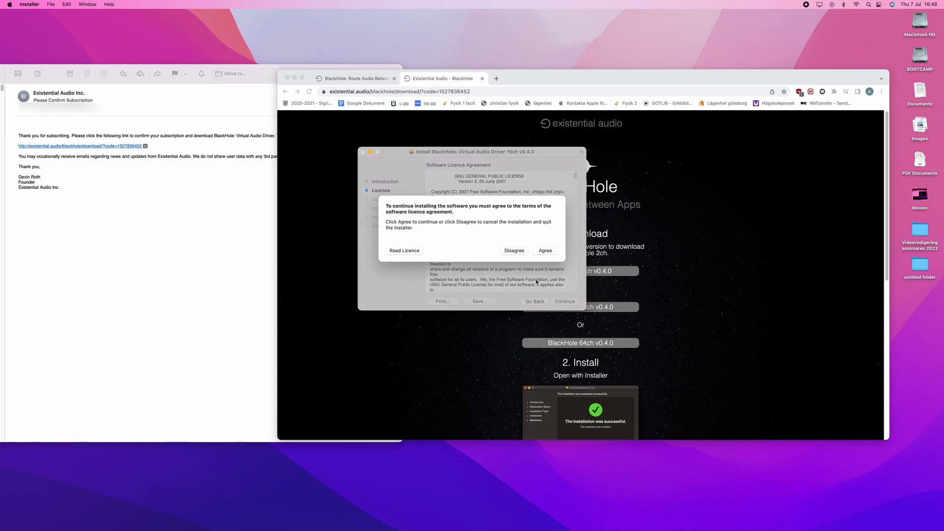
pyautogui.click(544, 251)
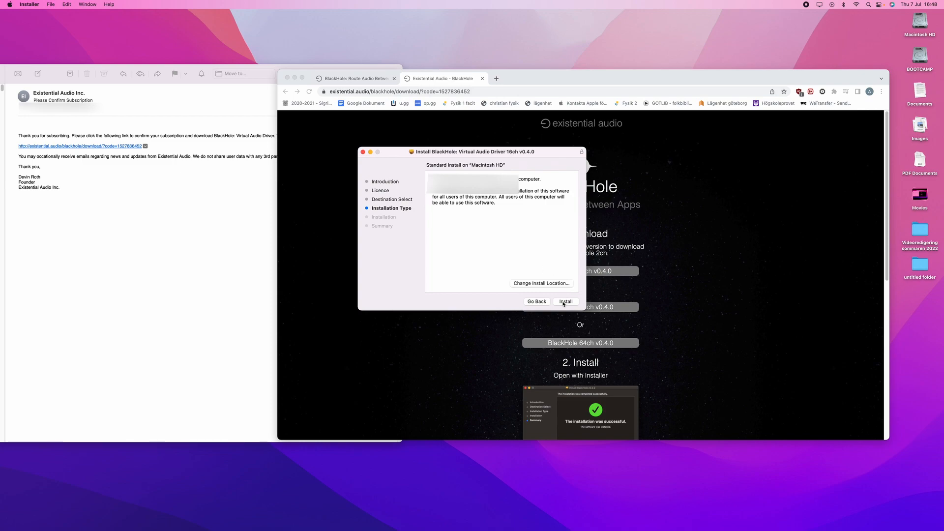
pyautogui.click(565, 301)
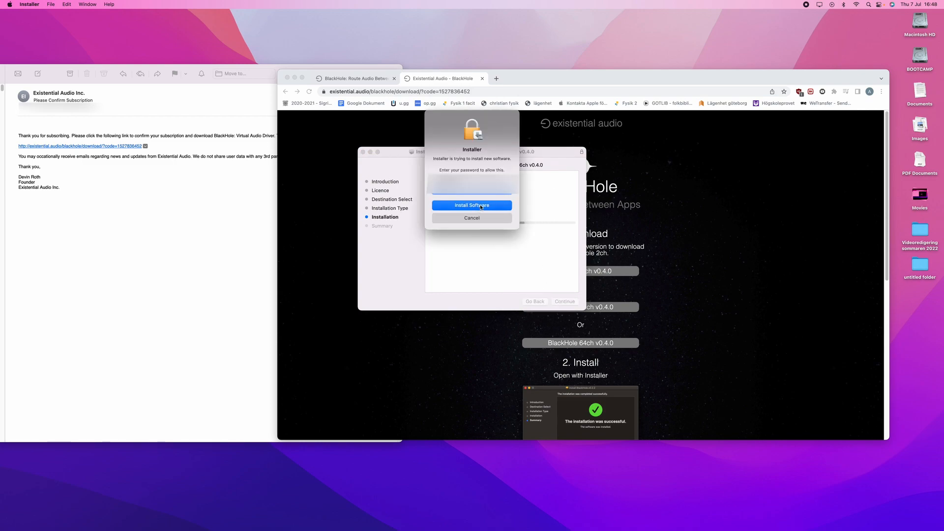
pyautogui.click(471, 205)
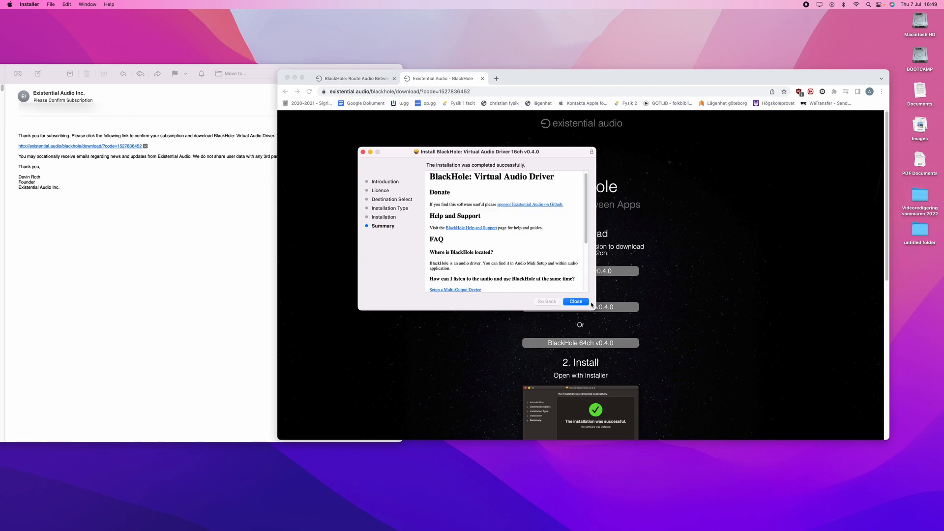
pyautogui.click(575, 301)
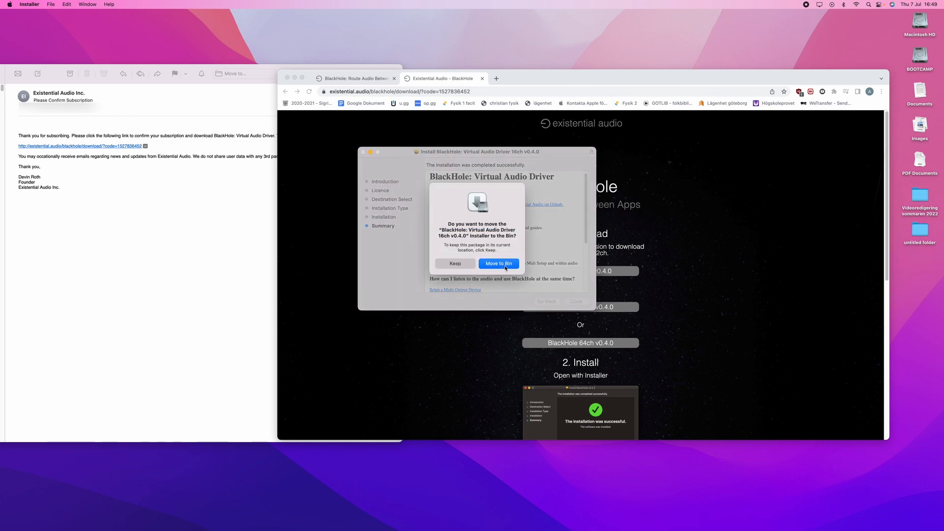
pyautogui.click(499, 263)
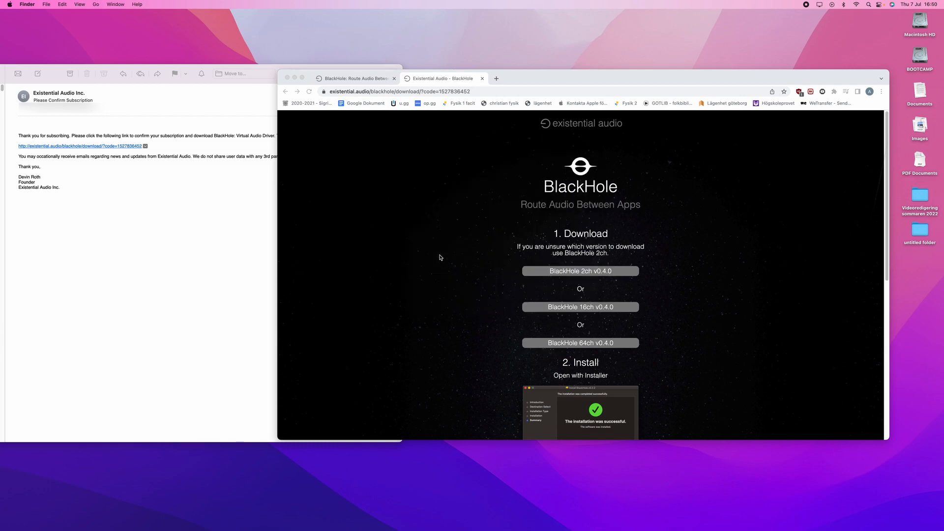
pyautogui.moveTo(439, 254)
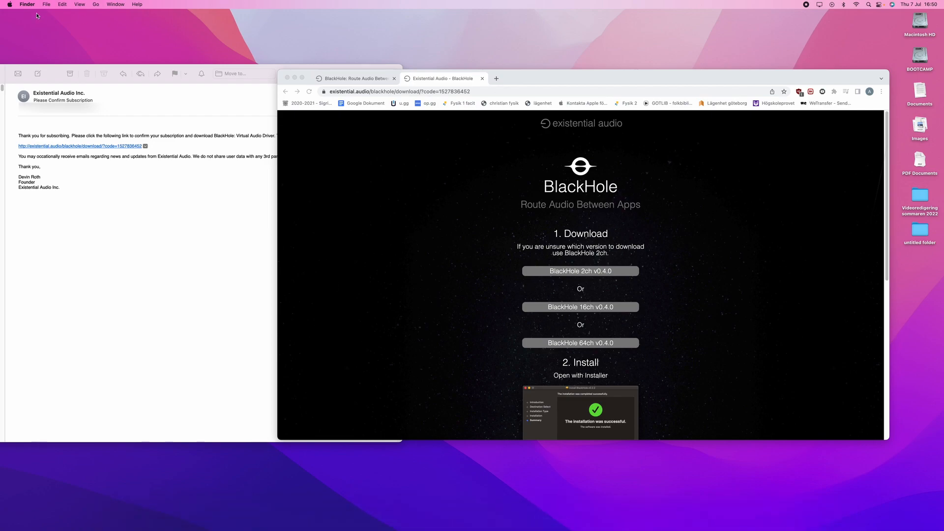
pyautogui.moveTo(665, 211)
pyautogui.write('Audio midi')
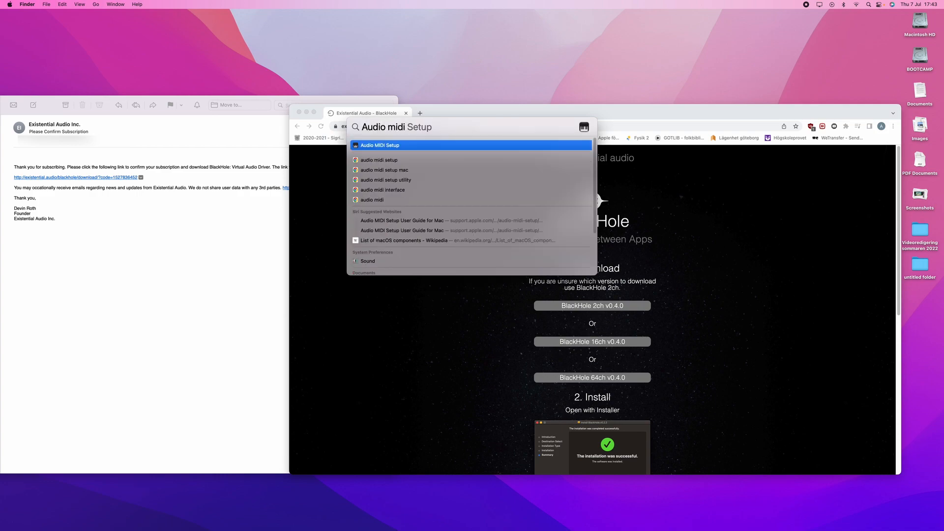
# Step: Launch Audio MIDI Setup from Spotlight to view the Audio Devices list
pyautogui.click(380, 146)
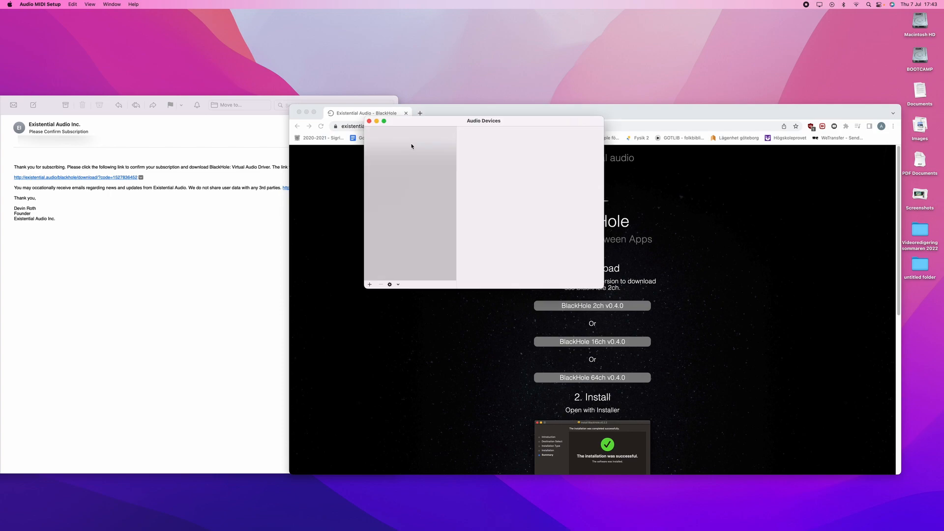
pyautogui.click(401, 152)
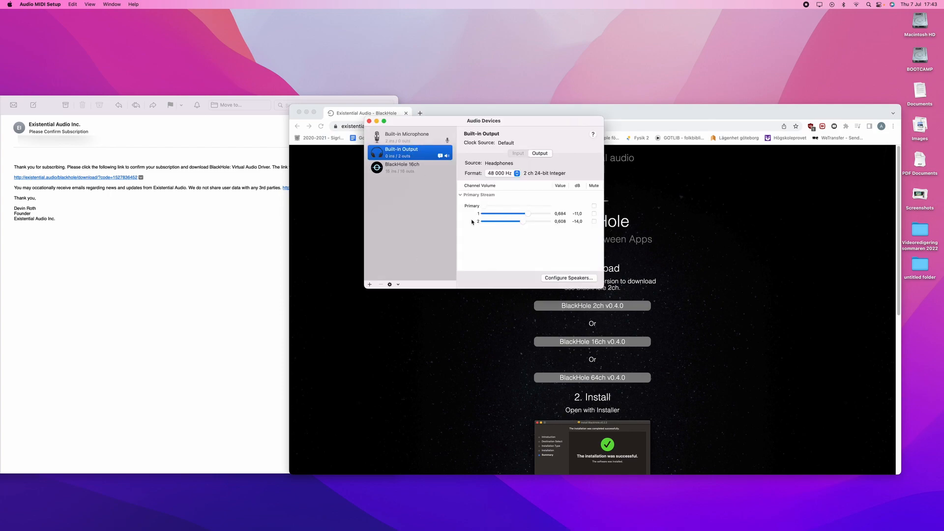
pyautogui.moveTo(415, 225)
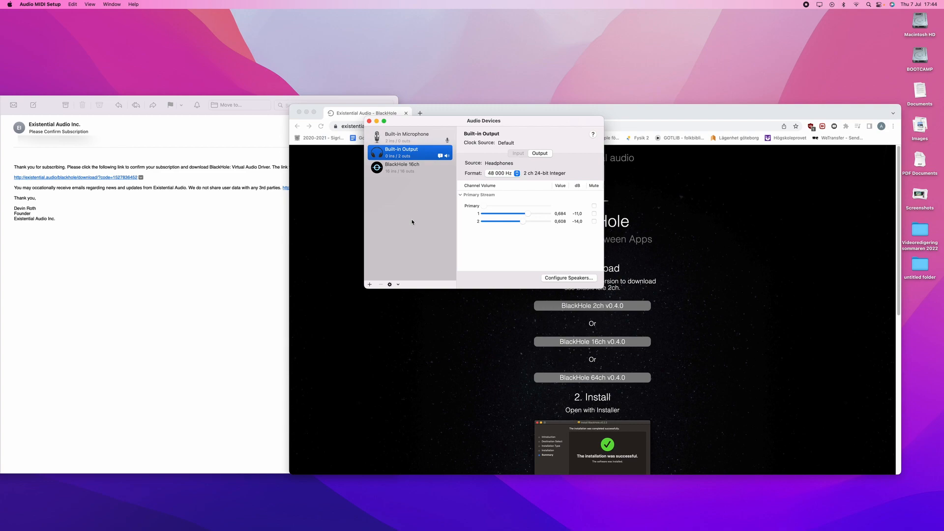
# Step: Create an aggregate device named 'Quicktime Player Input' with BlackHole 16ch enabled as its subdevice
pyautogui.click(370, 284)
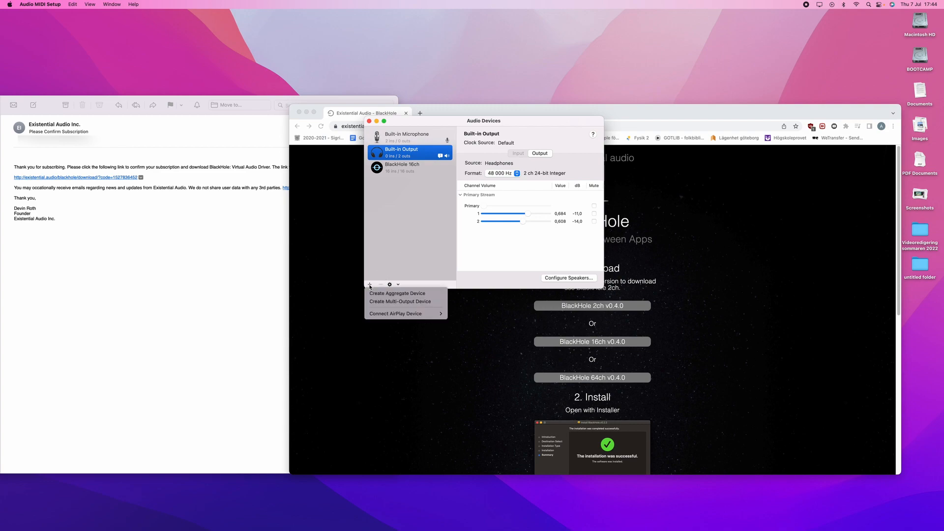
pyautogui.moveTo(400, 293)
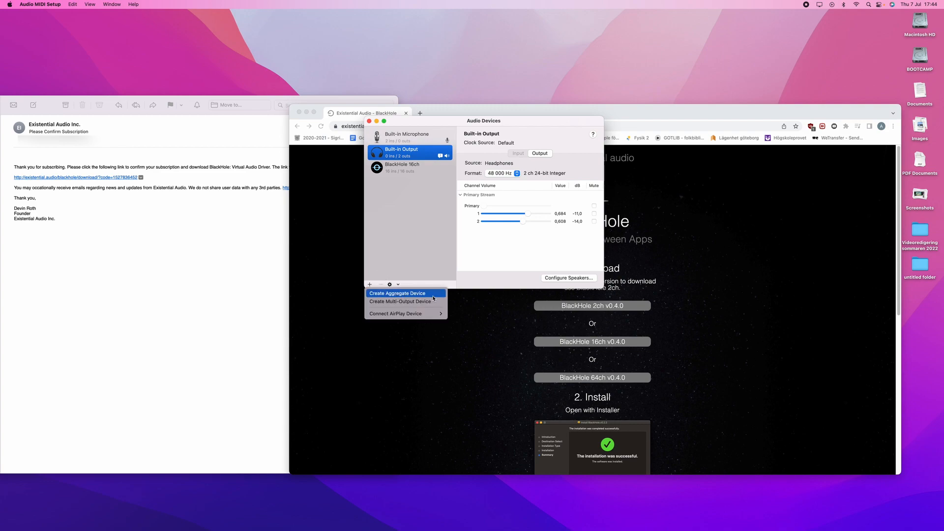
pyautogui.click(396, 293)
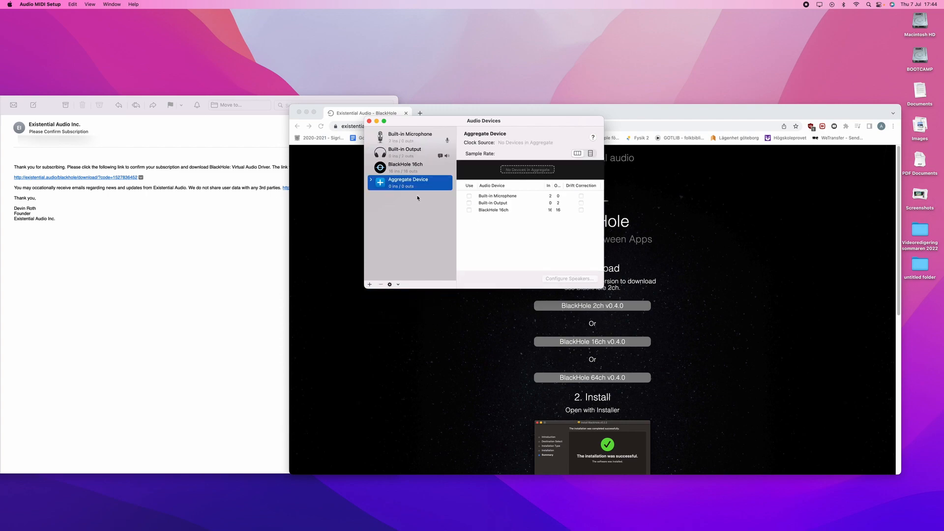
pyautogui.doubleClick(407, 179)
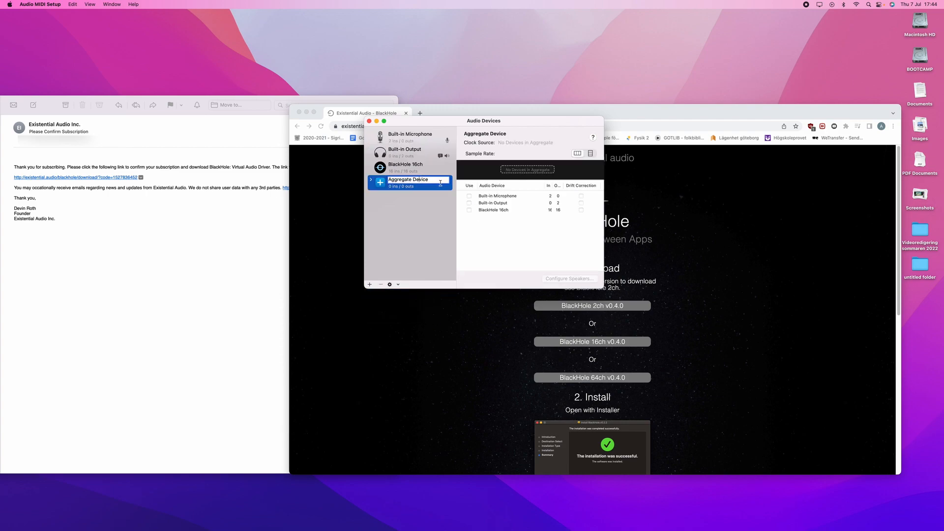
pyautogui.write('Quid')
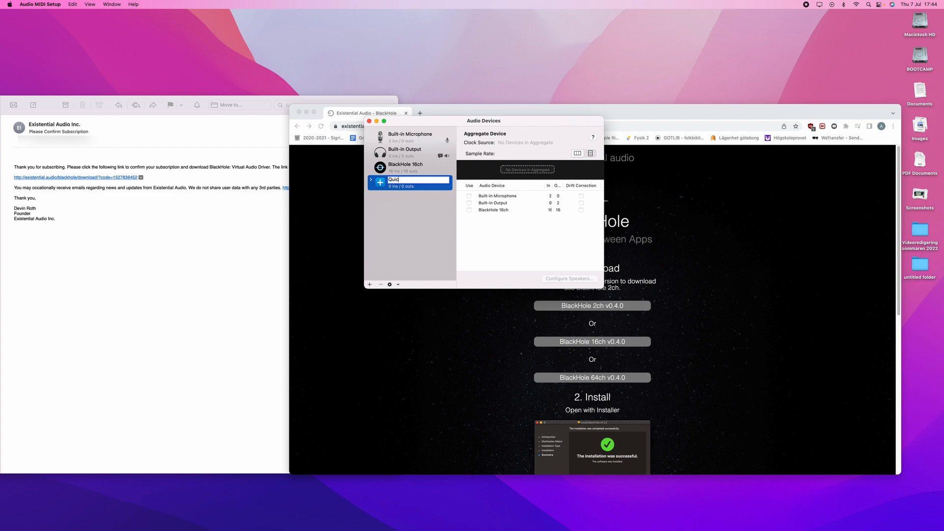
pyautogui.write('Quicktime Pl')
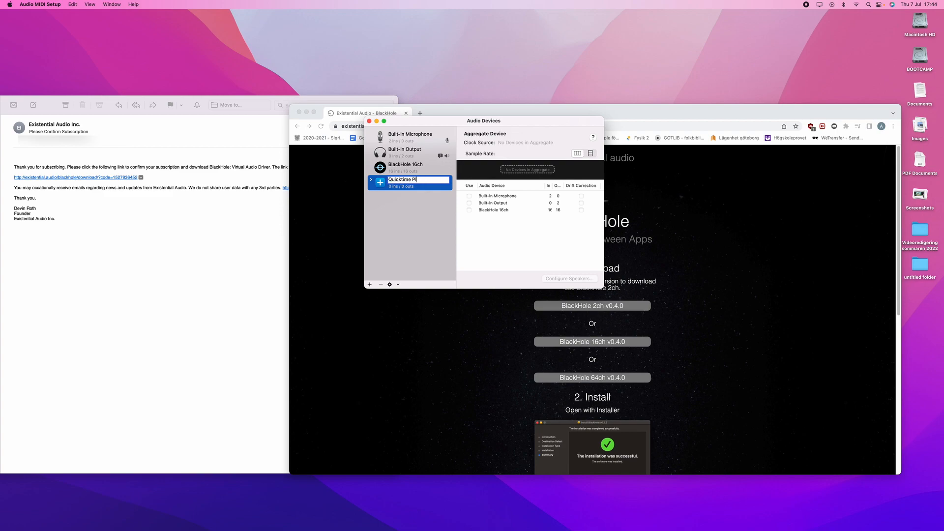
pyautogui.write('layer Input')
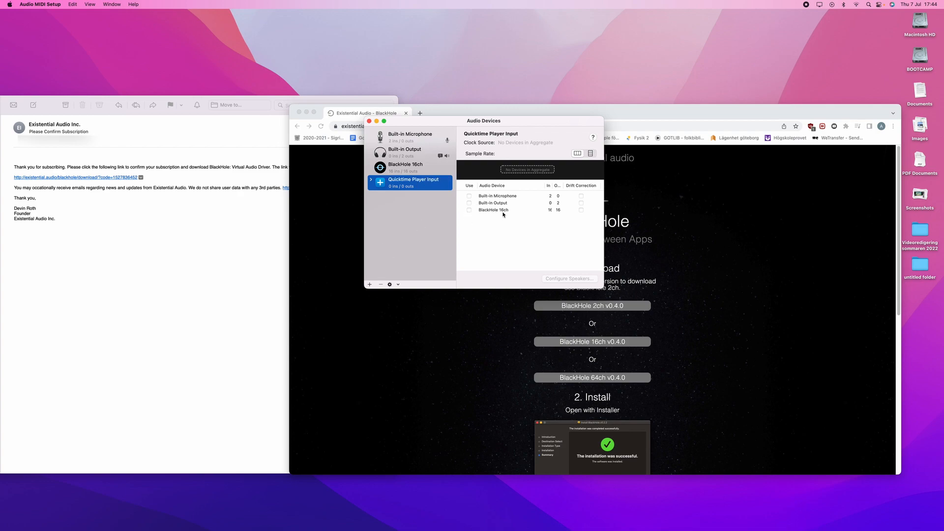
pyautogui.moveTo(467, 213)
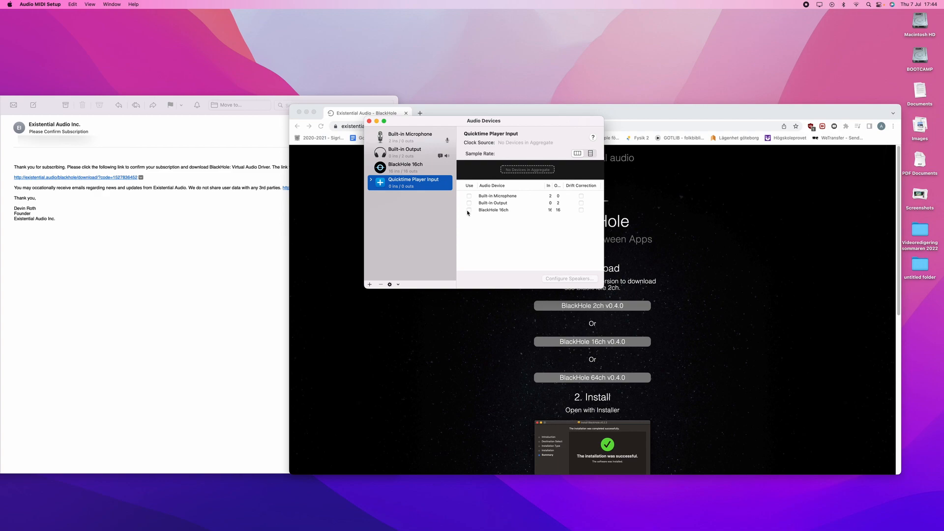
pyautogui.click(469, 224)
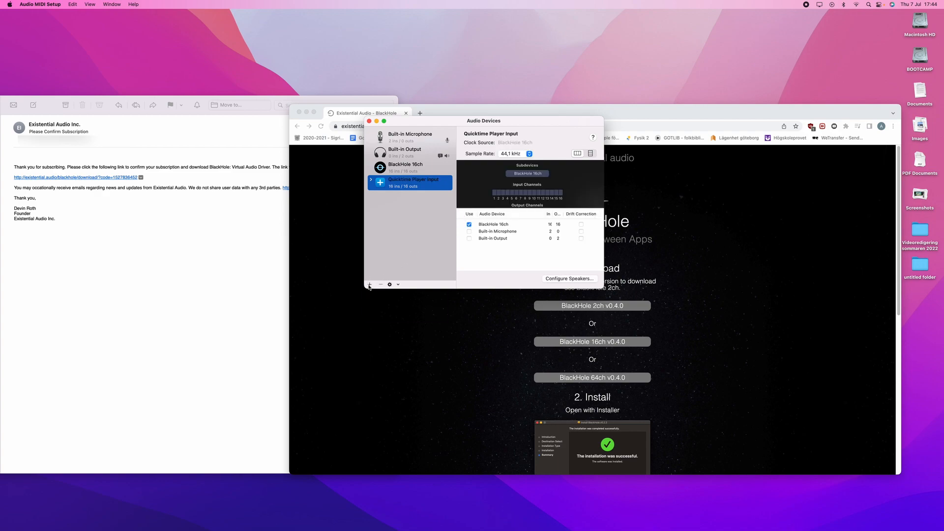
# Step: Create a multi-output device named 'Screen Record W/Audio' with Built-in Output included
pyautogui.click(370, 284)
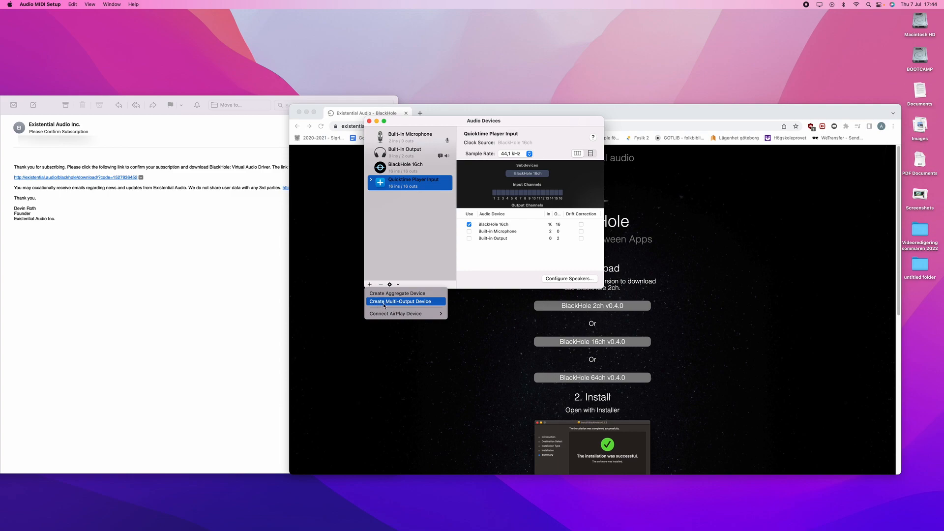
pyautogui.click(400, 301)
pyautogui.write('Screen Record W')
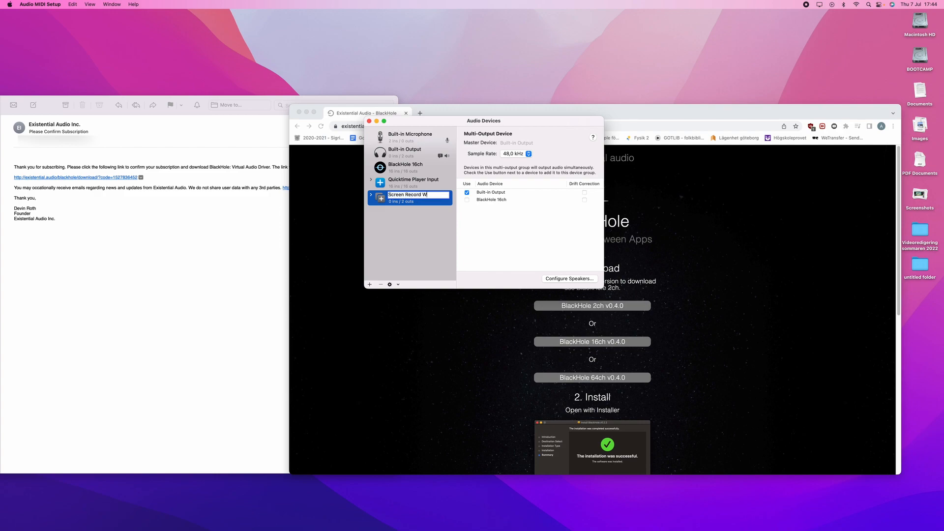
pyautogui.write('/Audio')
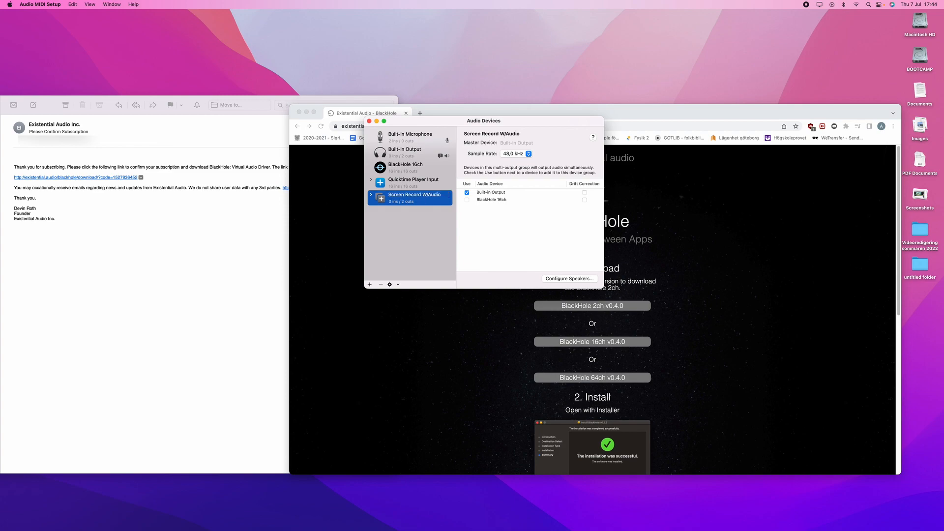
pyautogui.click(466, 192)
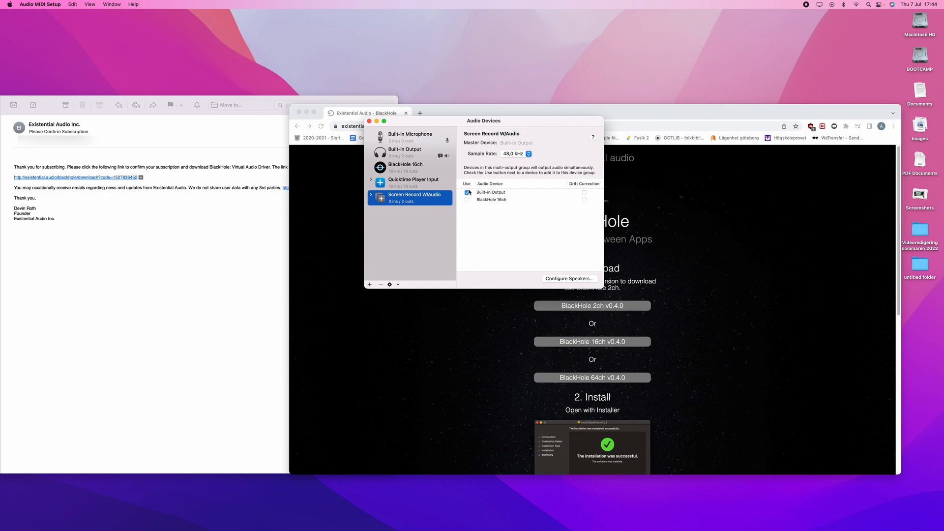
pyautogui.click(468, 192)
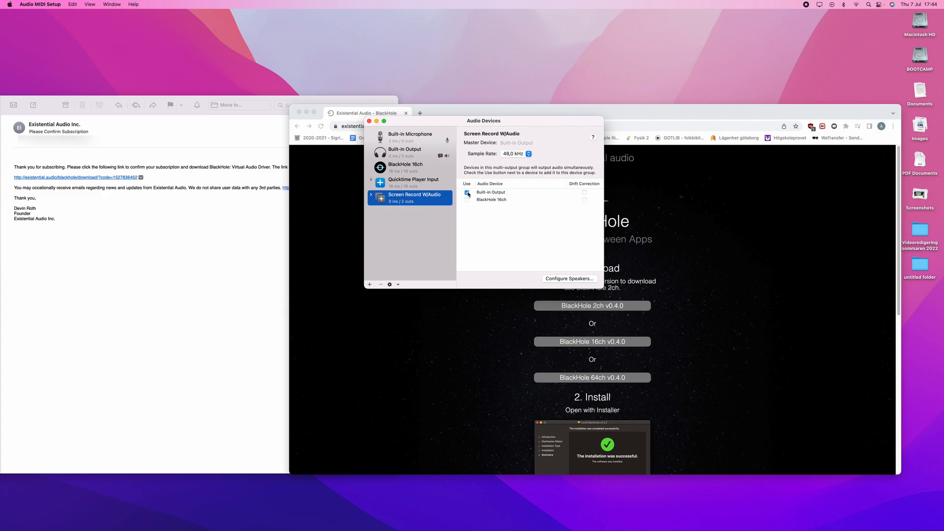
pyautogui.click(467, 192)
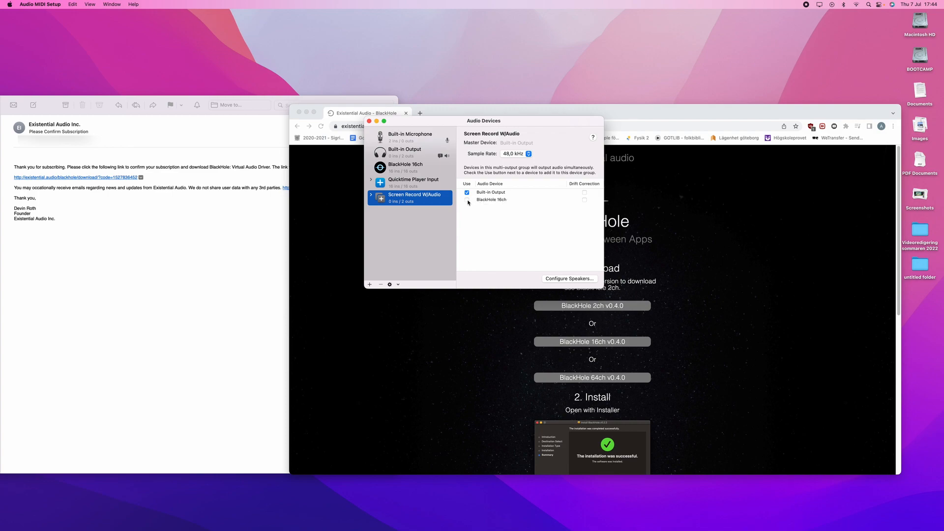
# Step: Add BlackHole 16ch to Screen Record W/Audio and keep Built-in Output as the master device
pyautogui.click(468, 199)
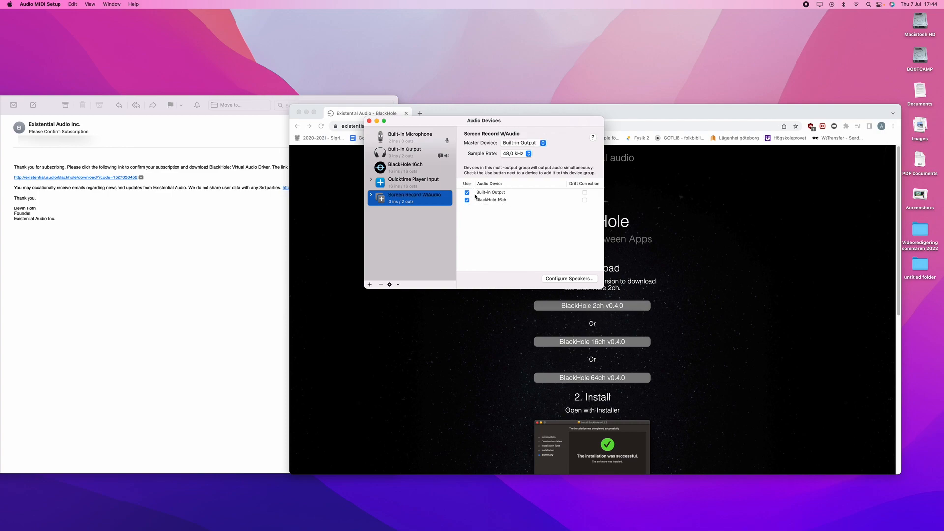
pyautogui.click(523, 142)
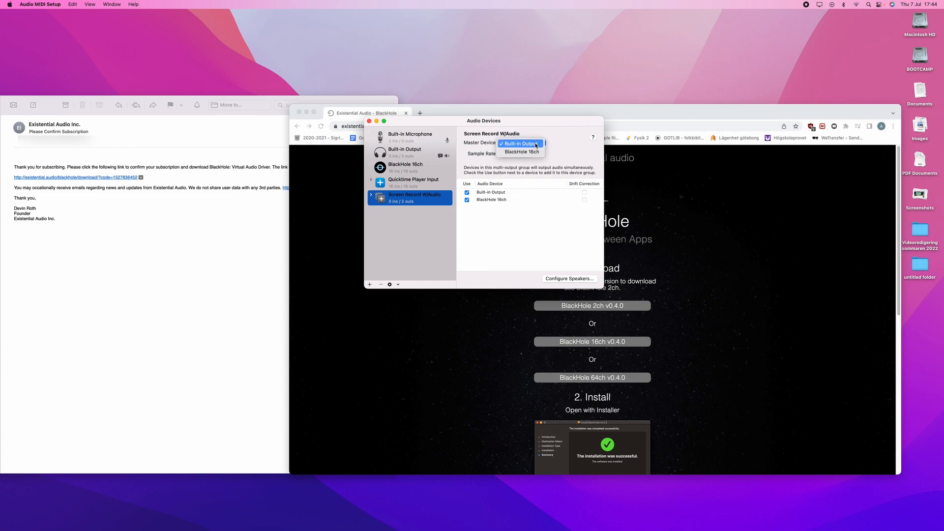
pyautogui.click(520, 142)
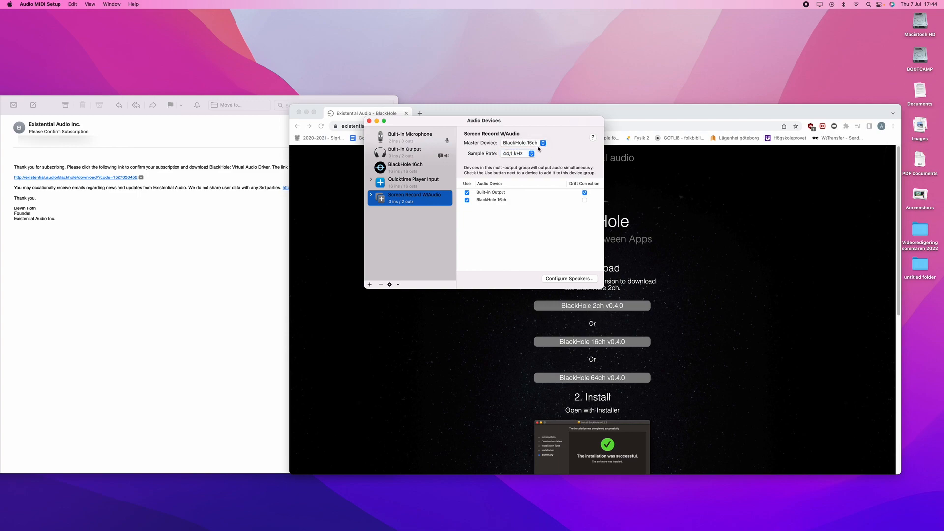
pyautogui.click(523, 143)
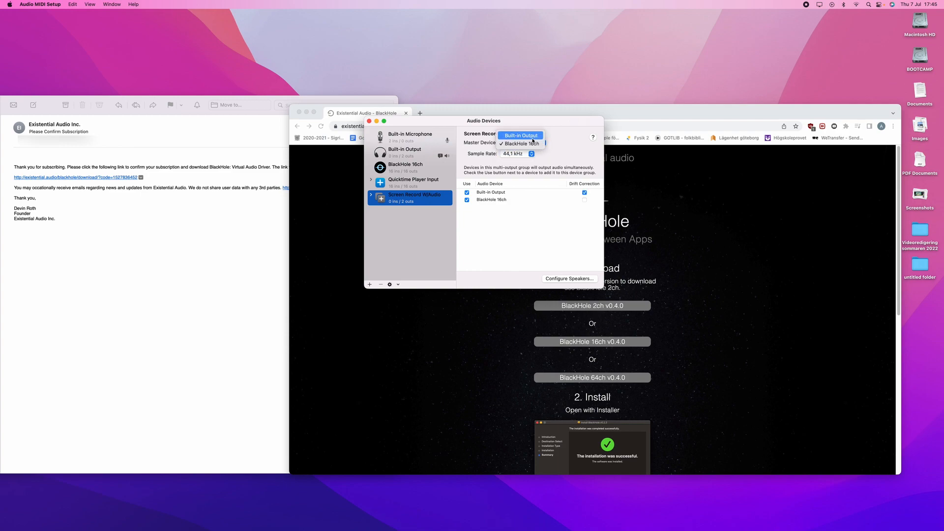
pyautogui.click(519, 135)
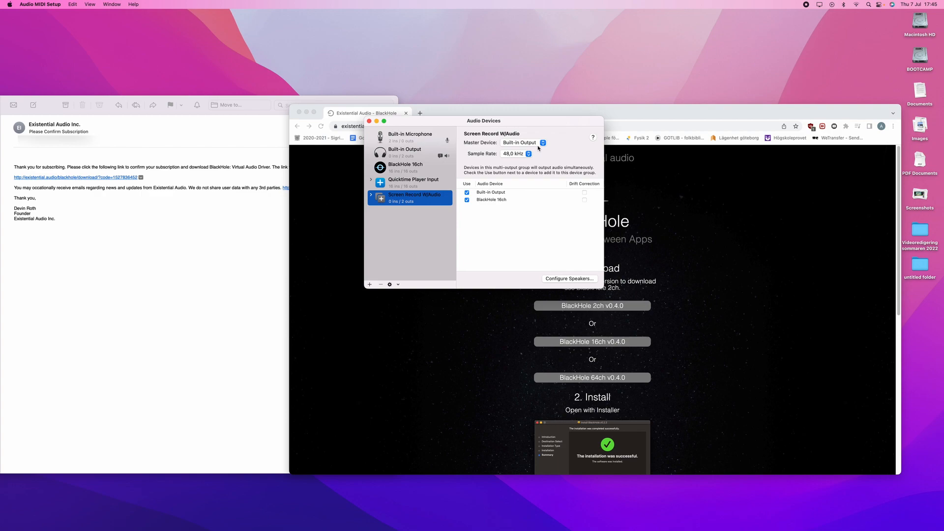
pyautogui.moveTo(532, 156)
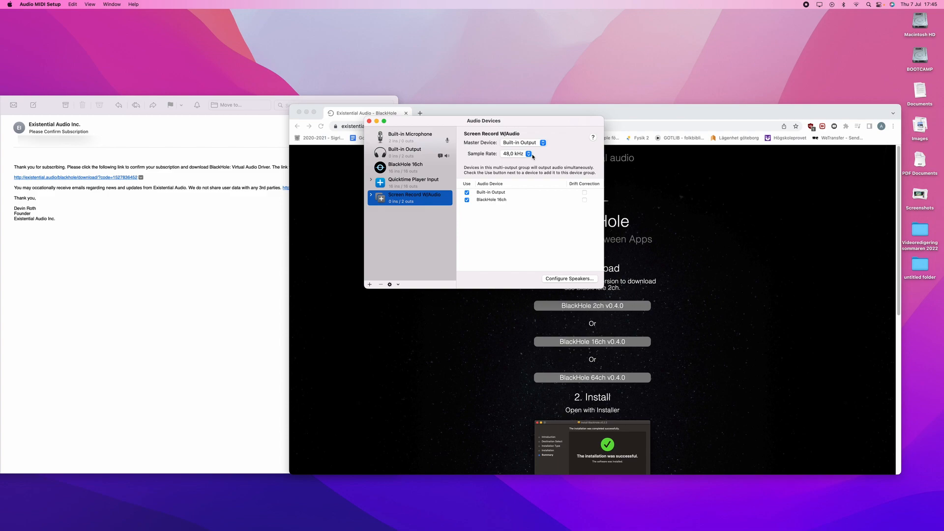
pyautogui.moveTo(502, 125)
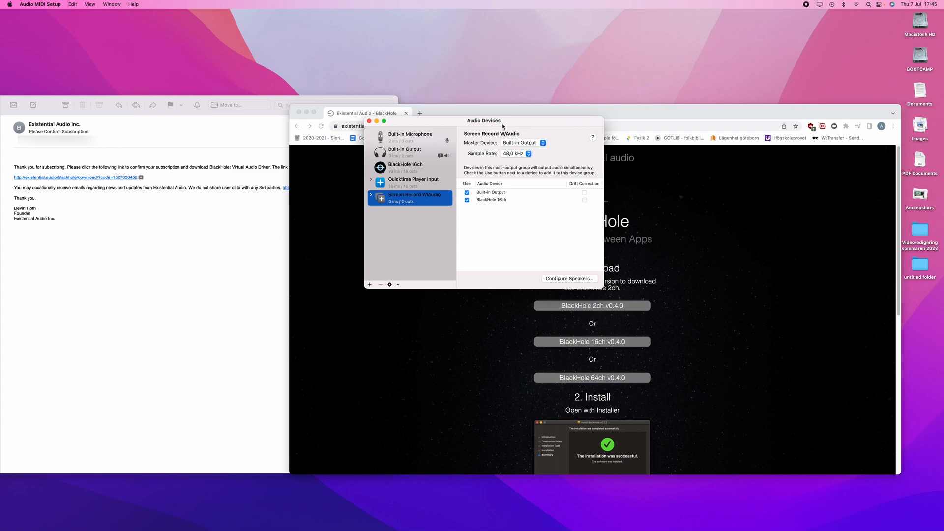
pyautogui.moveTo(761, 146)
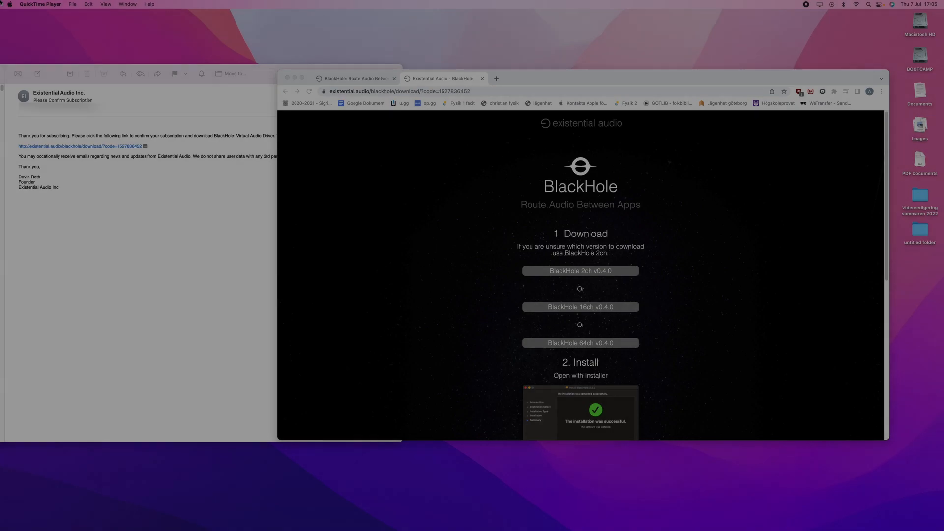
# Step: In System Preferences Sound output, select Screen Record W/Audio instead of Headphones
pyautogui.click(7, 4)
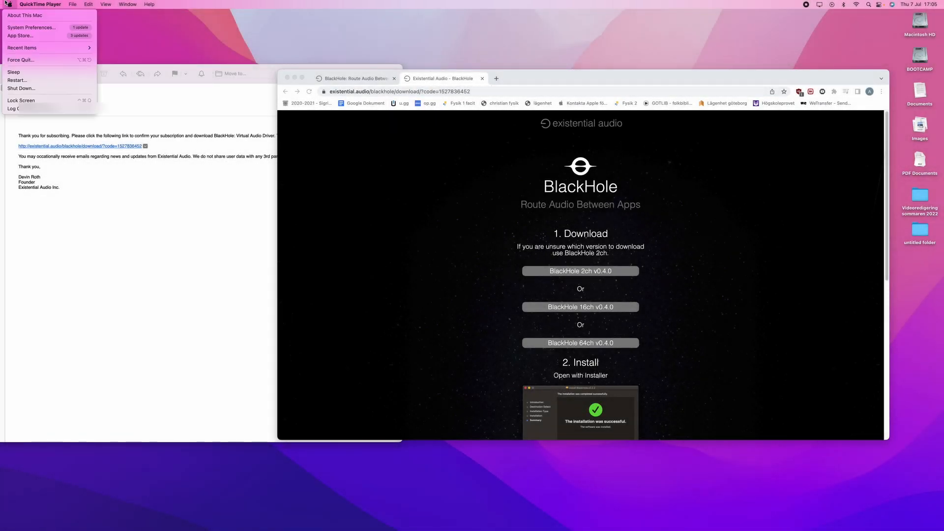
pyautogui.click(32, 28)
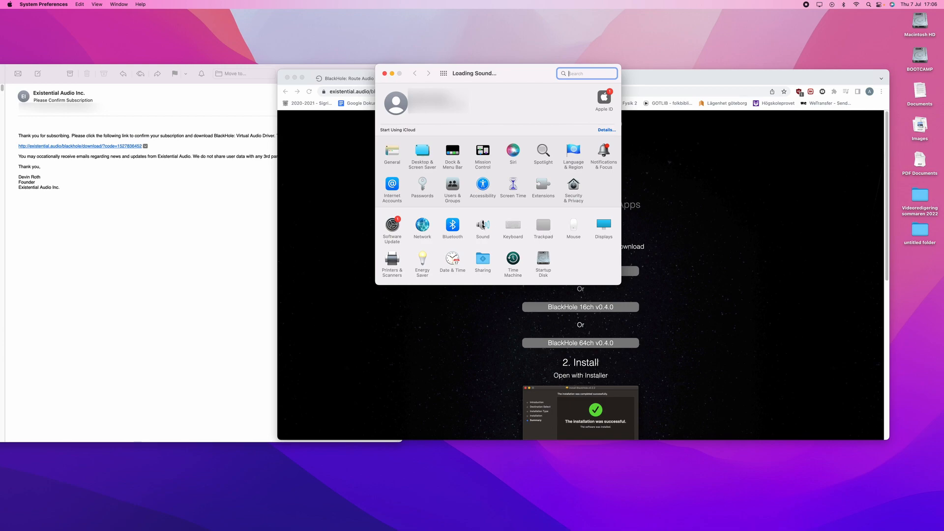
pyautogui.click(482, 226)
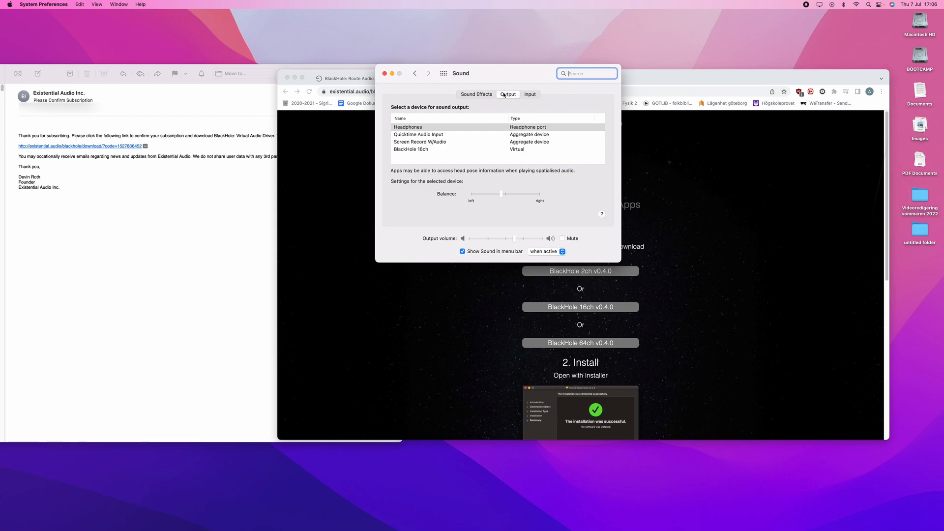
pyautogui.click(415, 127)
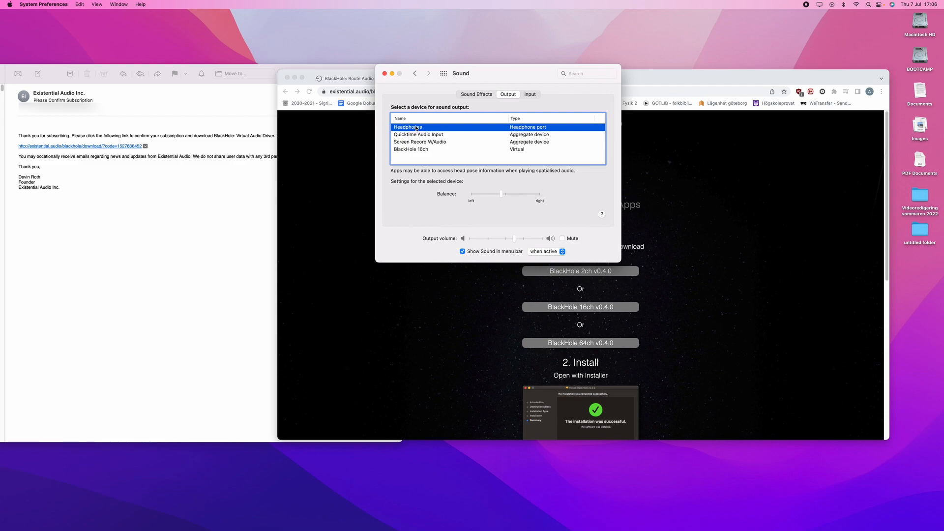
pyautogui.moveTo(416, 144)
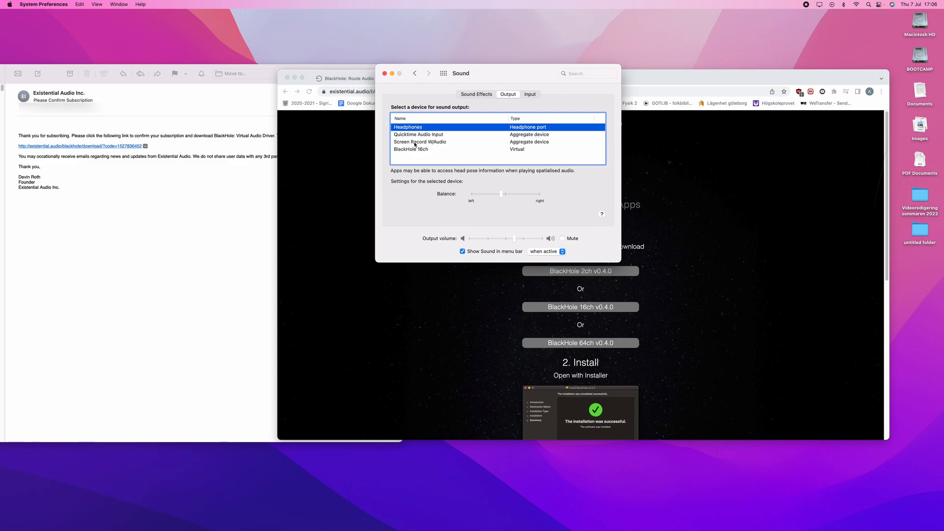
pyautogui.moveTo(448, 143)
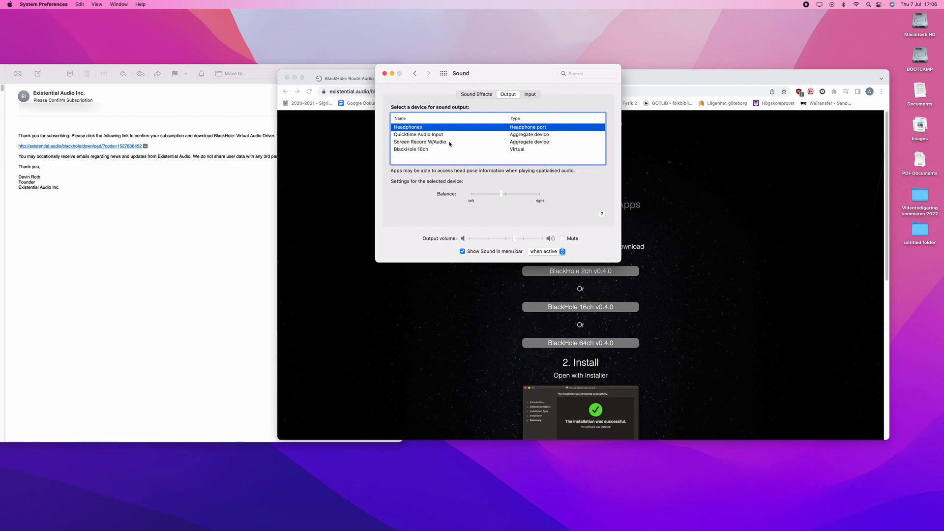
pyautogui.click(420, 142)
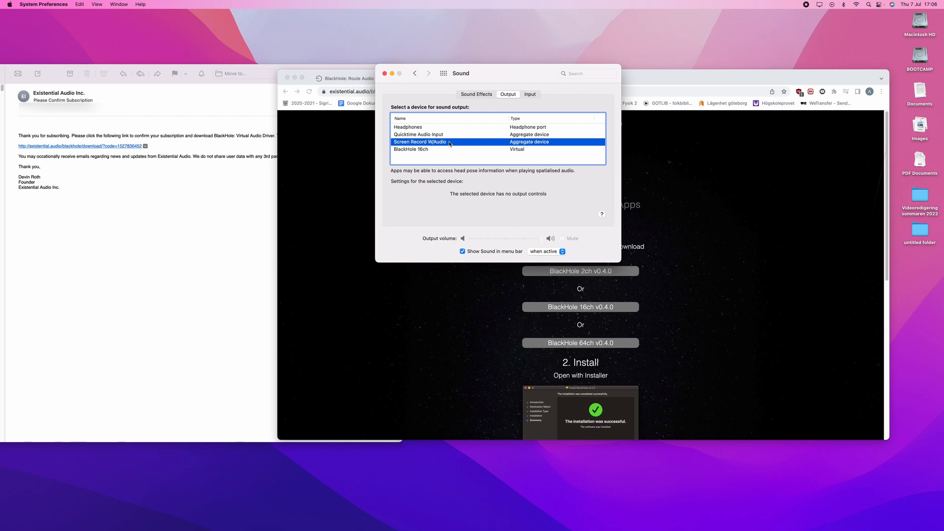
pyautogui.moveTo(721, 63)
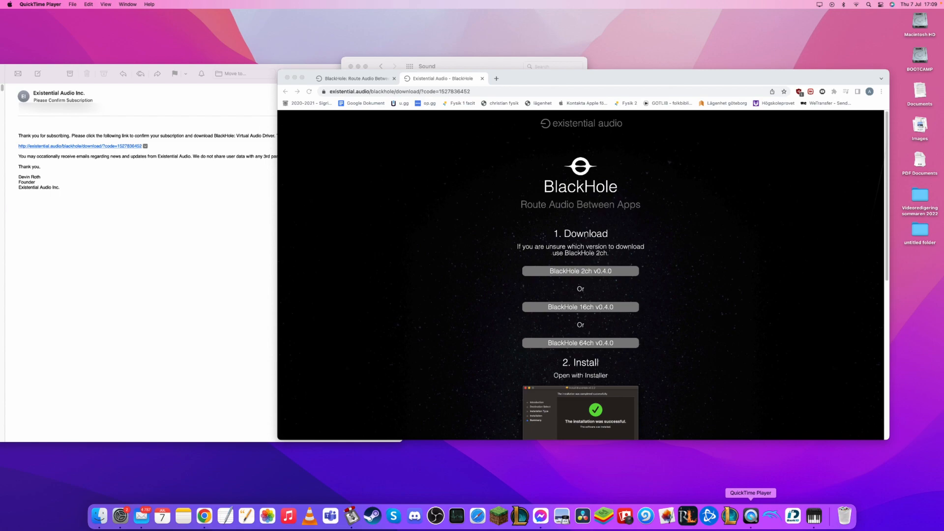
# Step: Start a new QuickTime screen recording from the Dock and show its microphone source options
pyautogui.rightClick(751, 516)
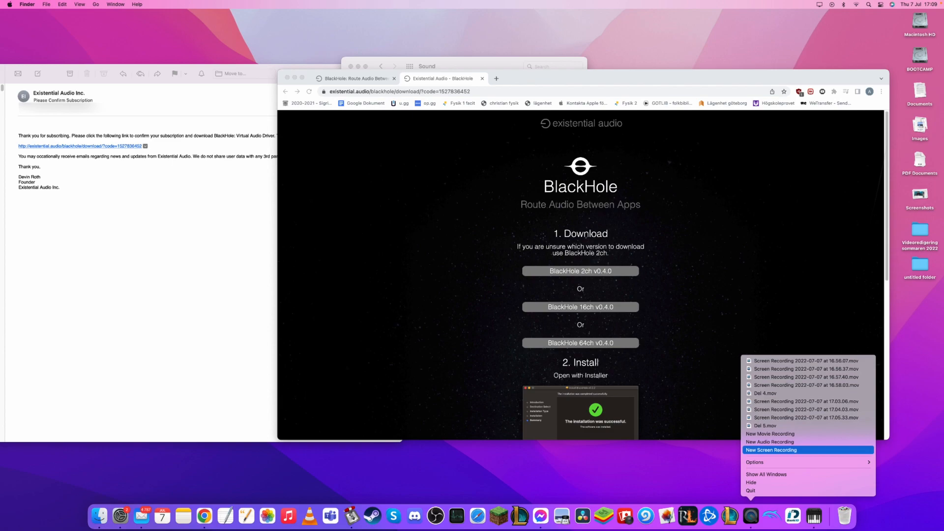
pyautogui.click(771, 449)
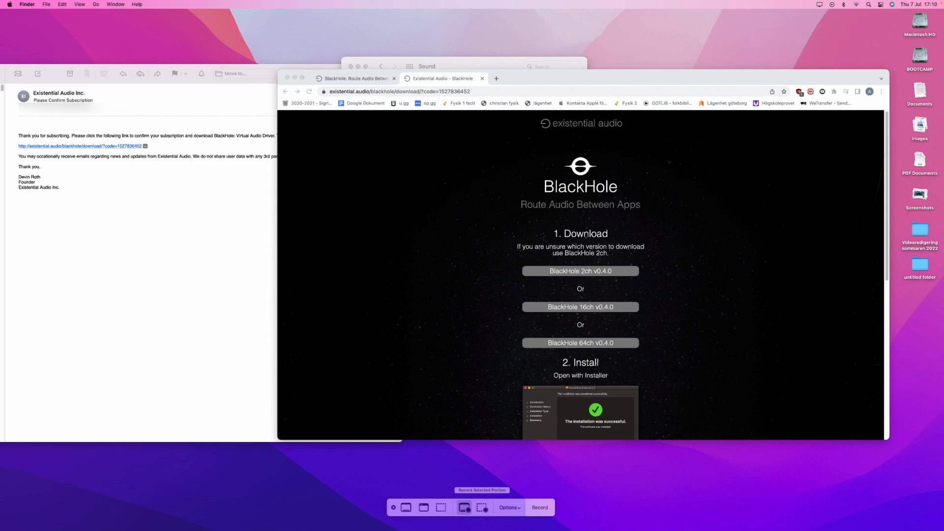
pyautogui.click(509, 508)
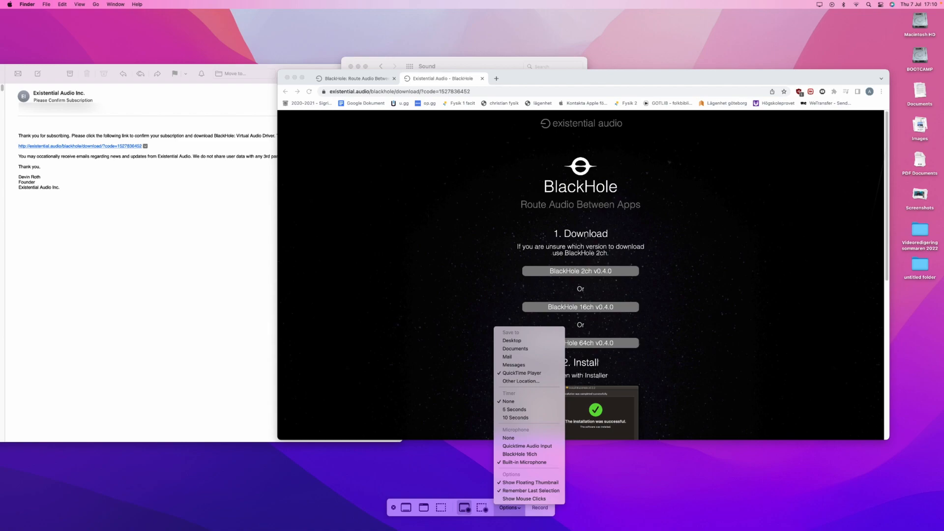
pyautogui.moveTo(527, 446)
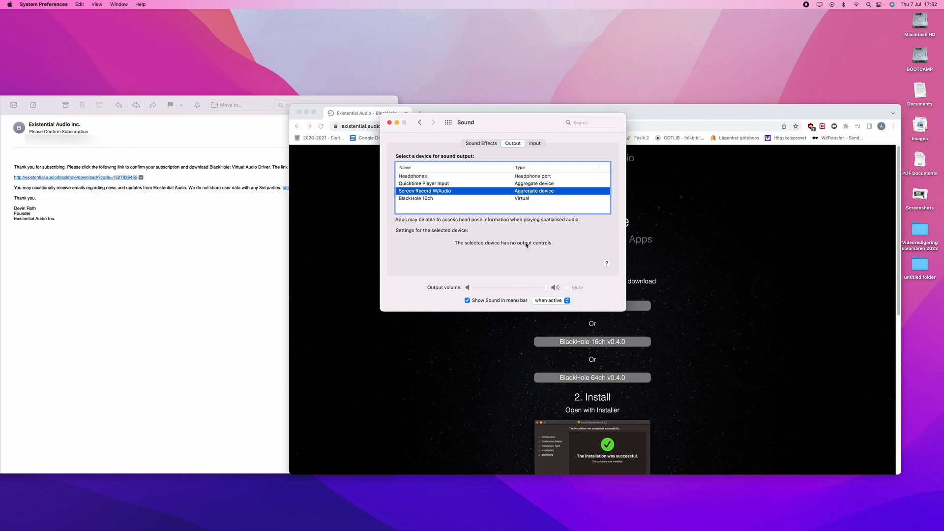
pyautogui.moveTo(415, 177)
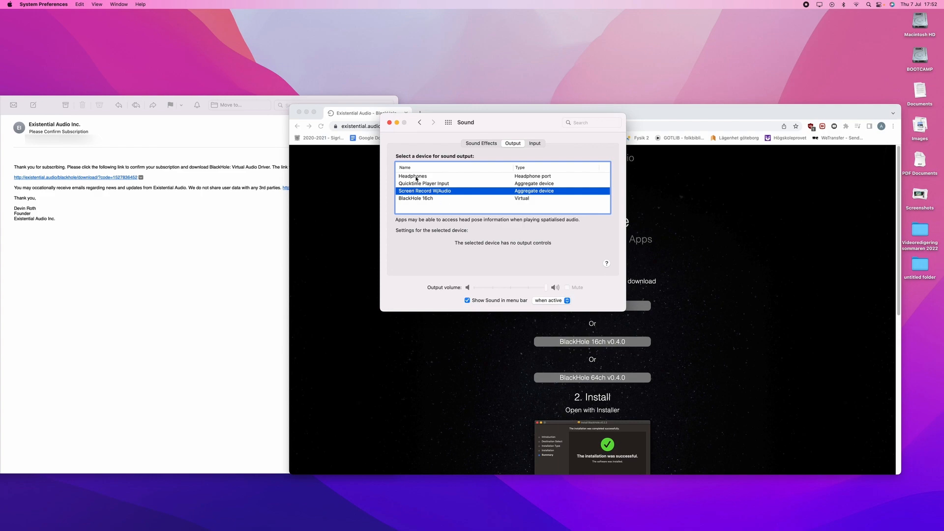
pyautogui.click(412, 176)
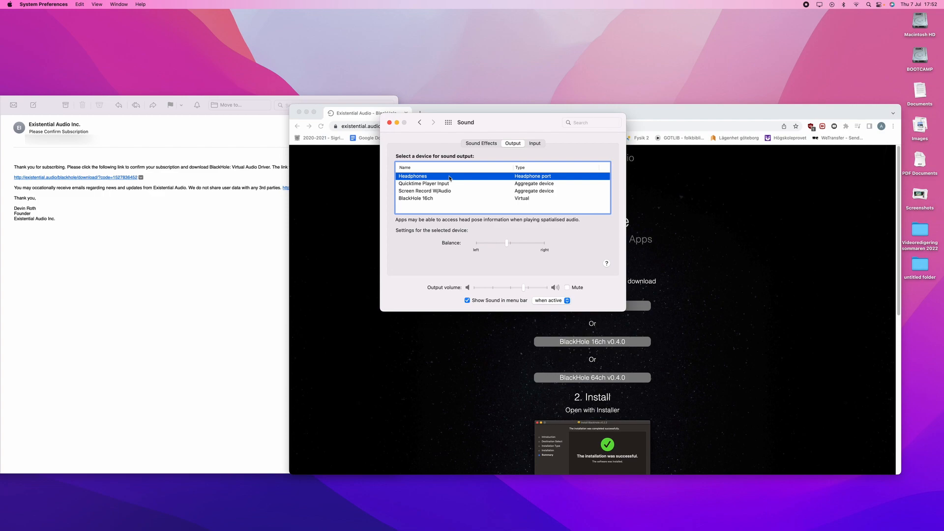
pyautogui.click(425, 190)
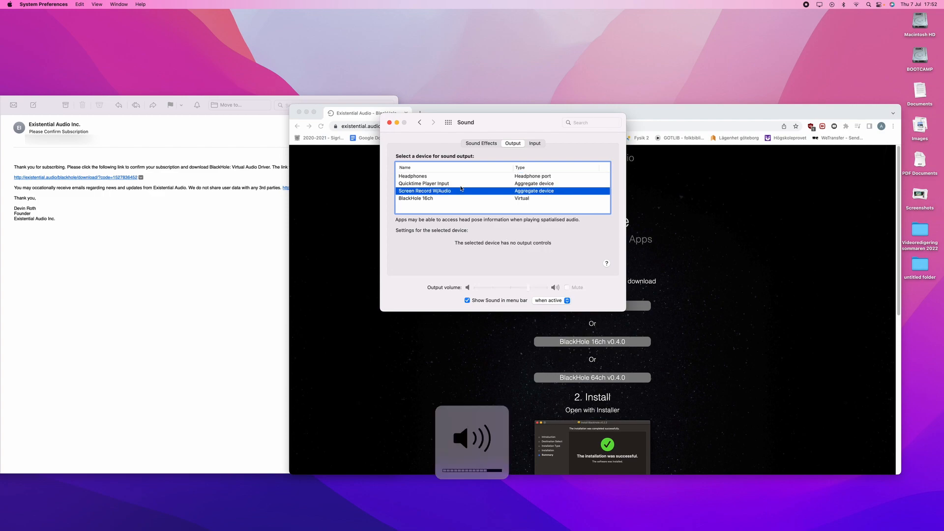